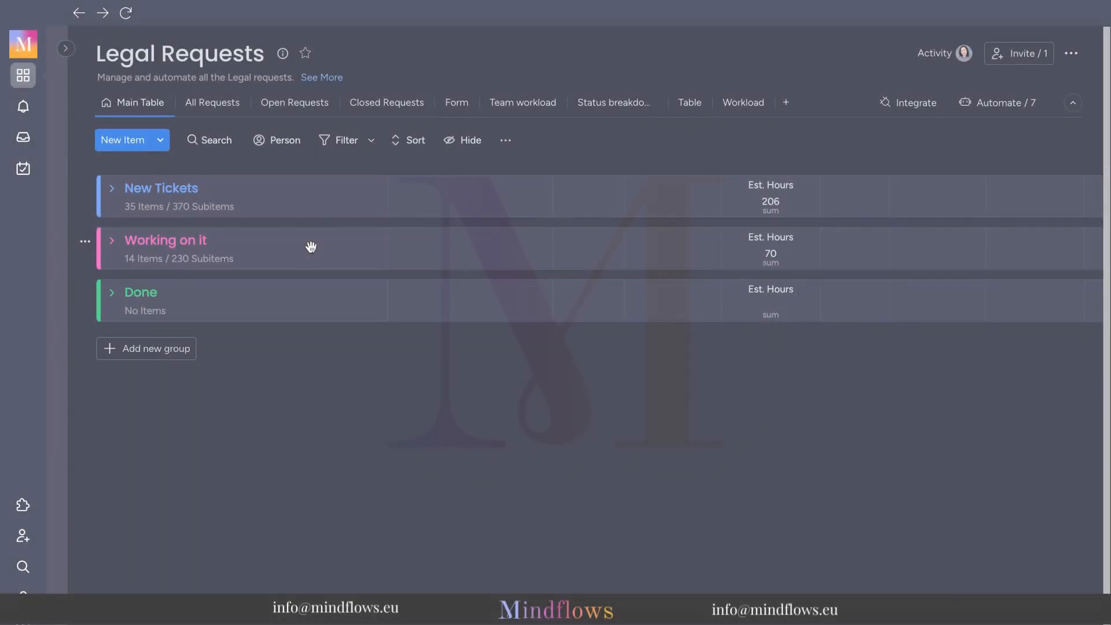
mouse_move(308, 290)
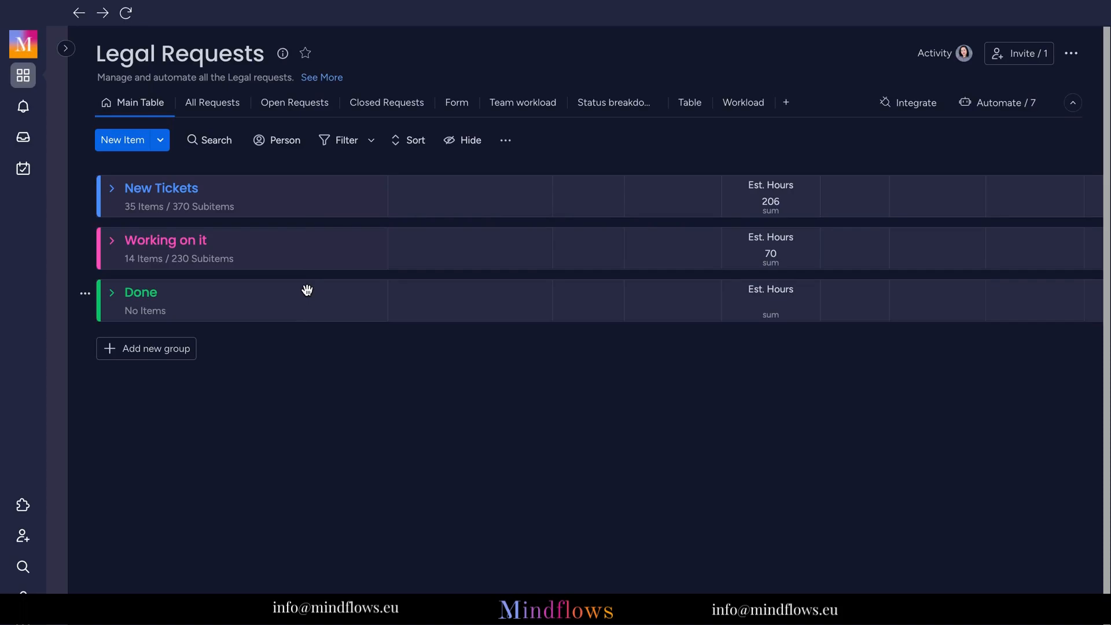
mouse_move(162, 207)
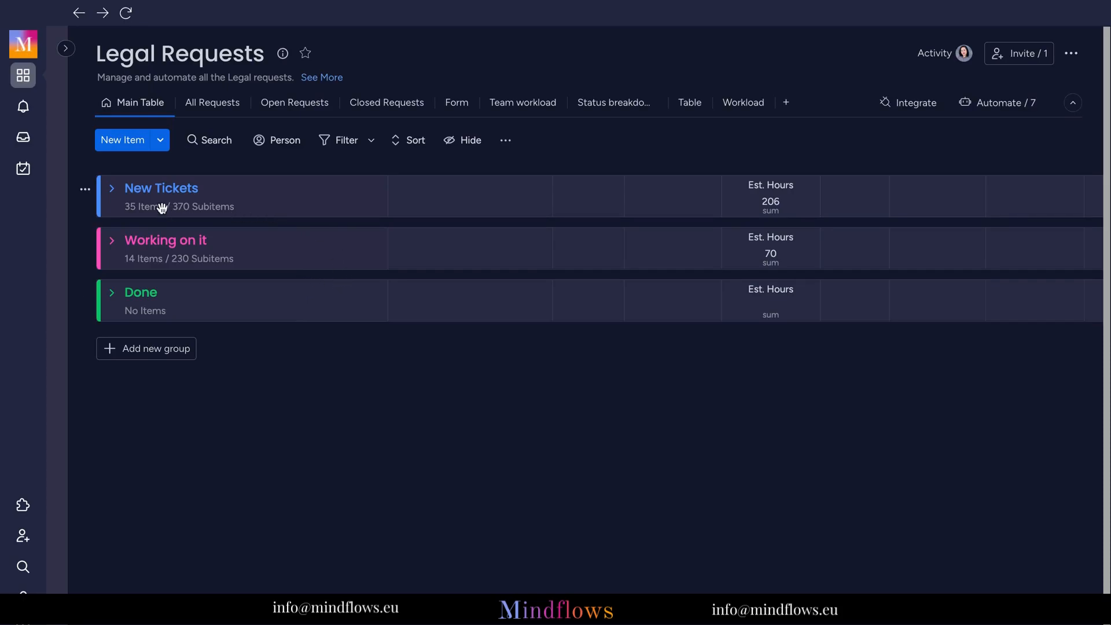
Expand the New Tickets group so its tasks and due-date indicators show.
click(111, 187)
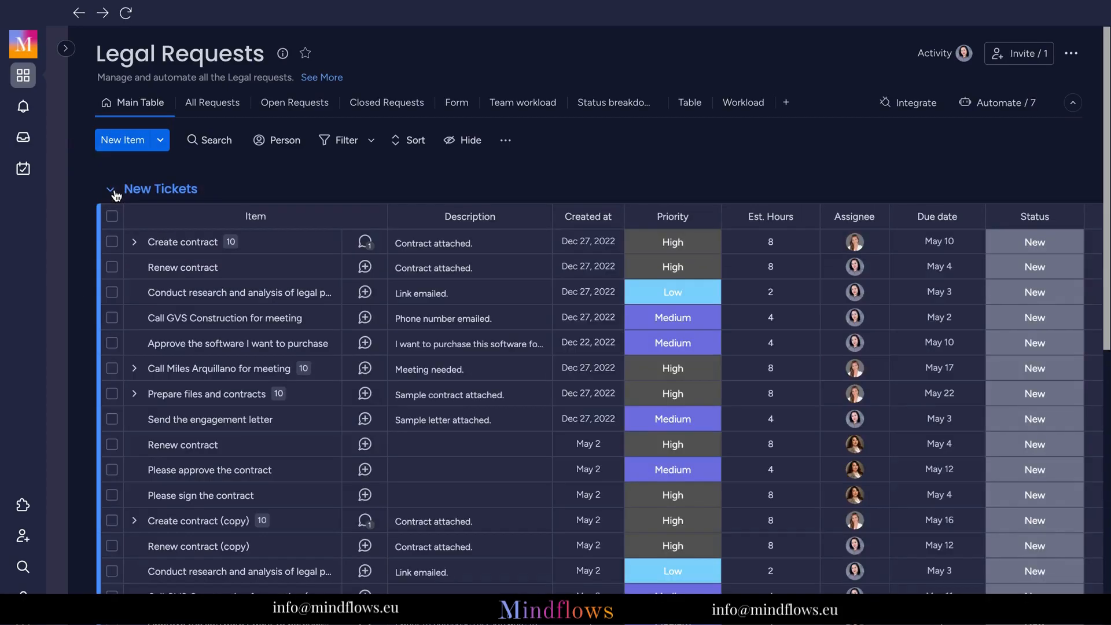
mouse_move(323, 389)
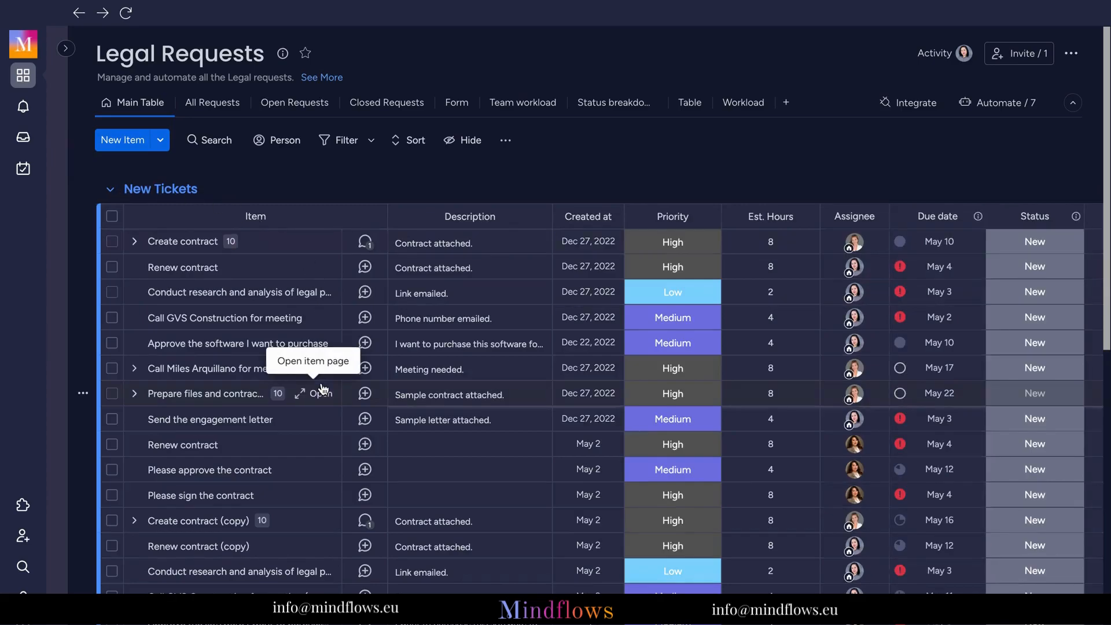
mouse_move(605, 349)
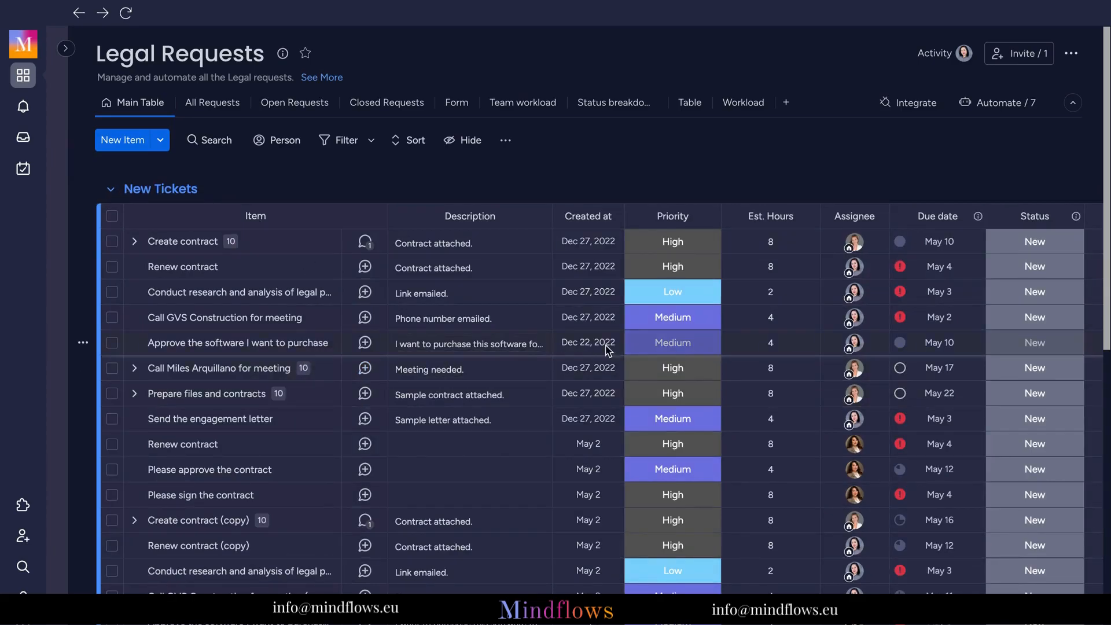
click(939, 241)
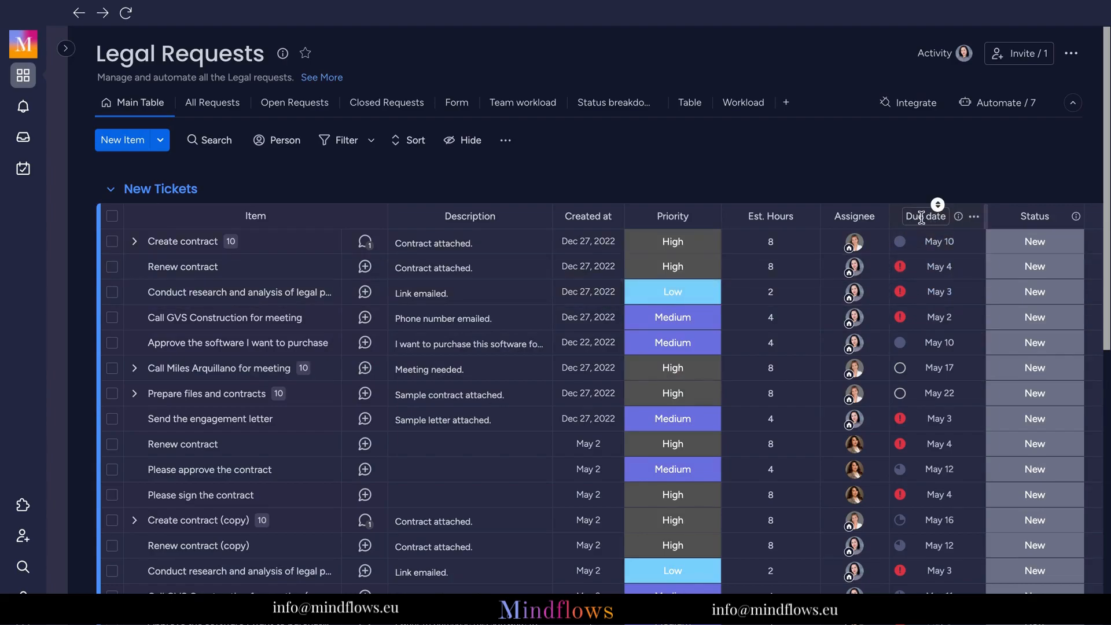
mouse_move(899, 217)
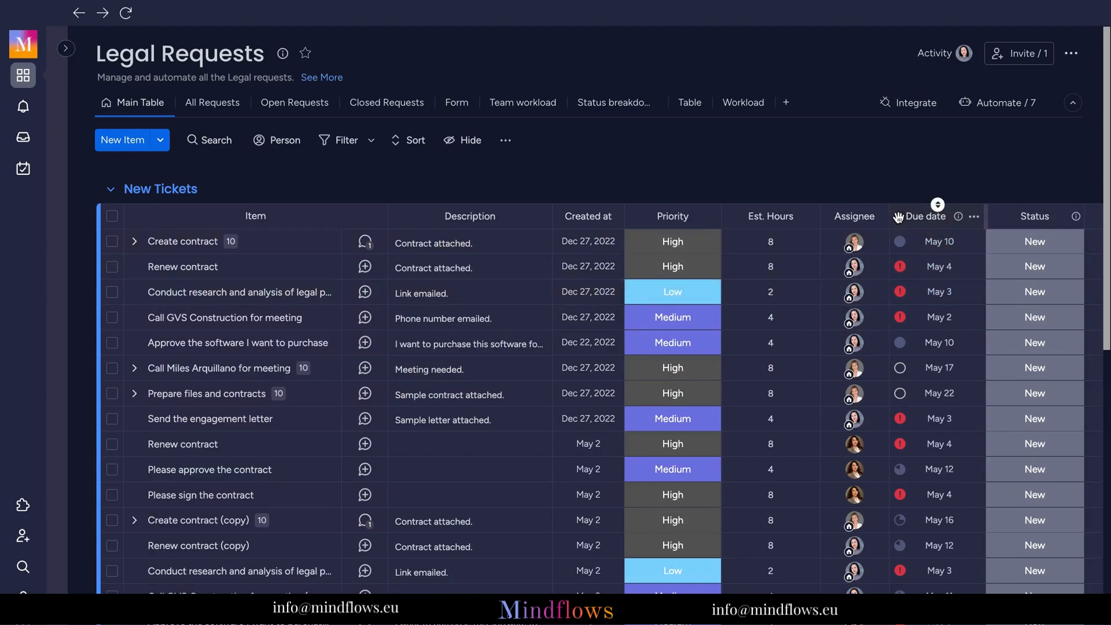
Begin editing an overdue task's due date from its Due date cell.
click(938, 241)
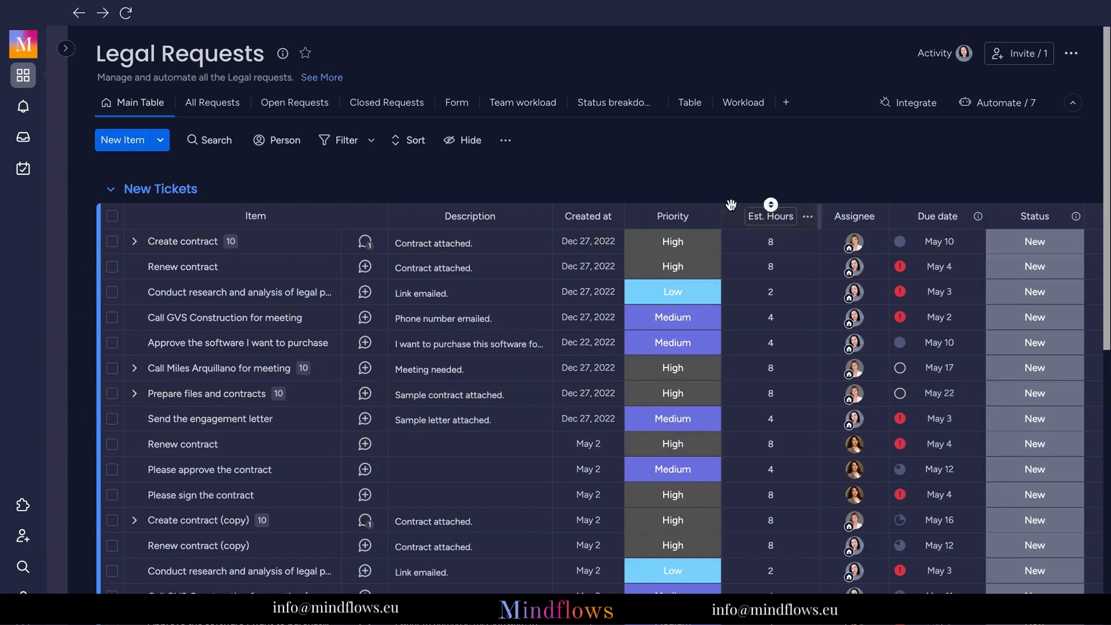
mouse_move(251, 444)
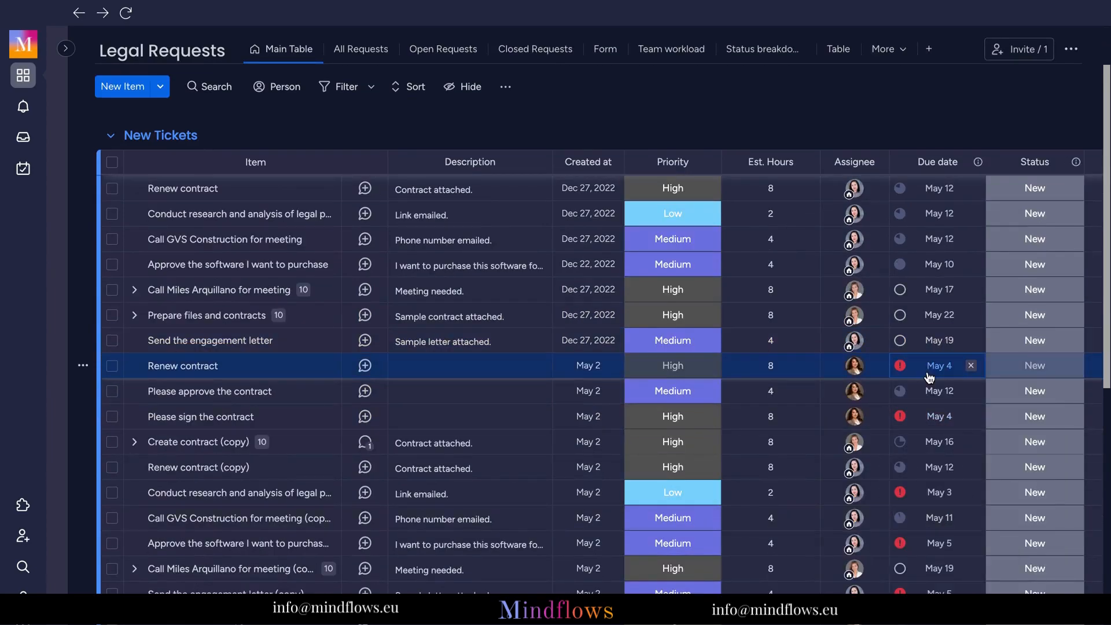
Give the second Renew contract a May 19 due date and keep the first at May 12.
click(939, 366)
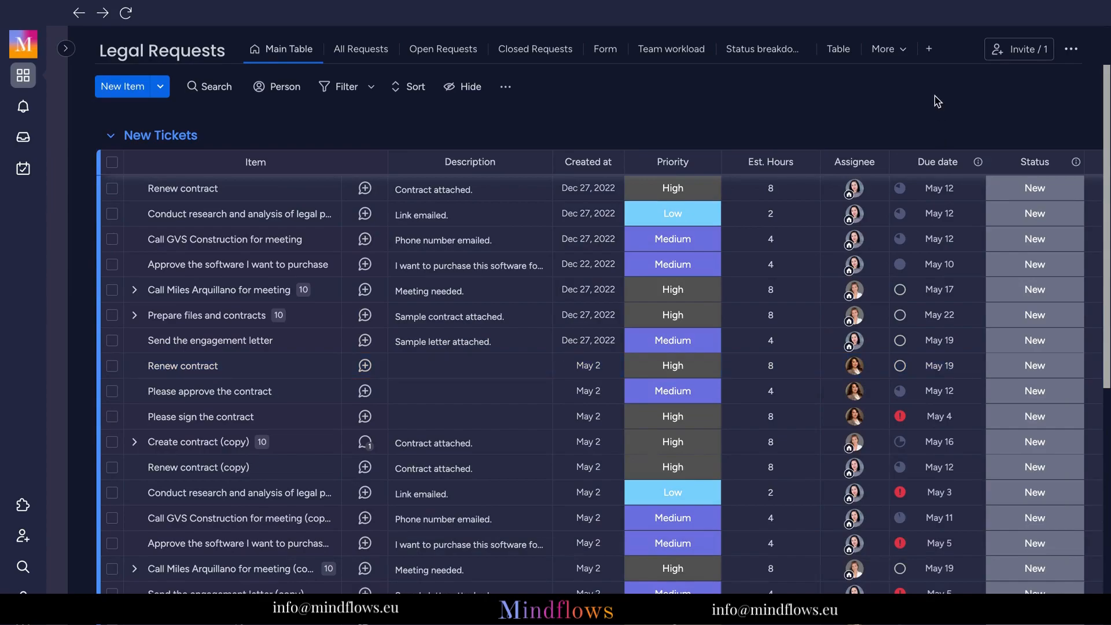
mouse_move(875, 176)
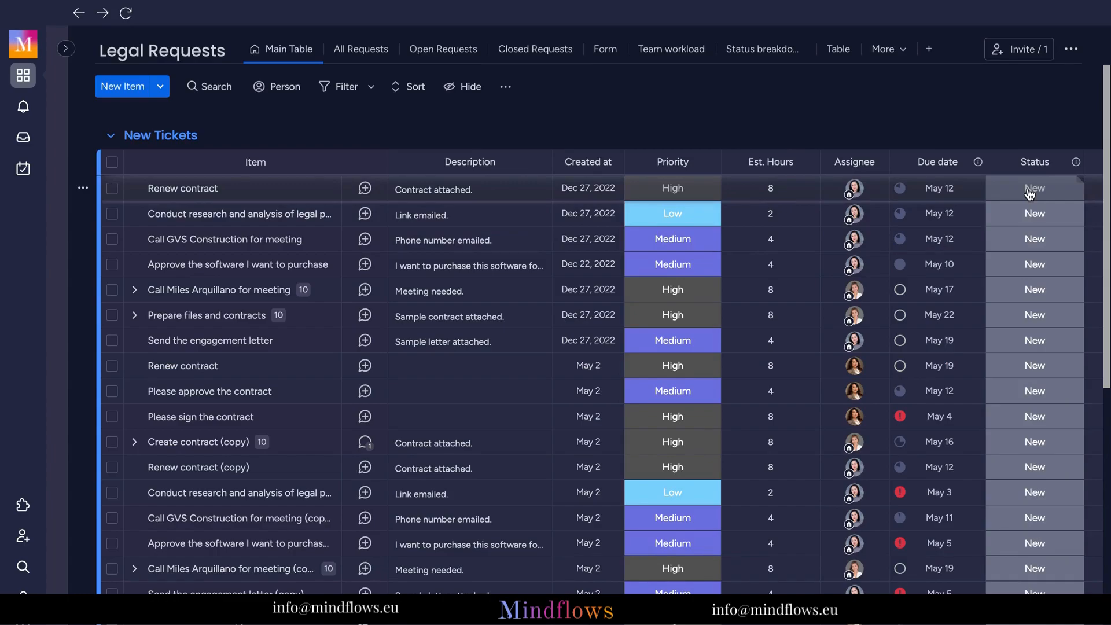
mouse_move(971, 94)
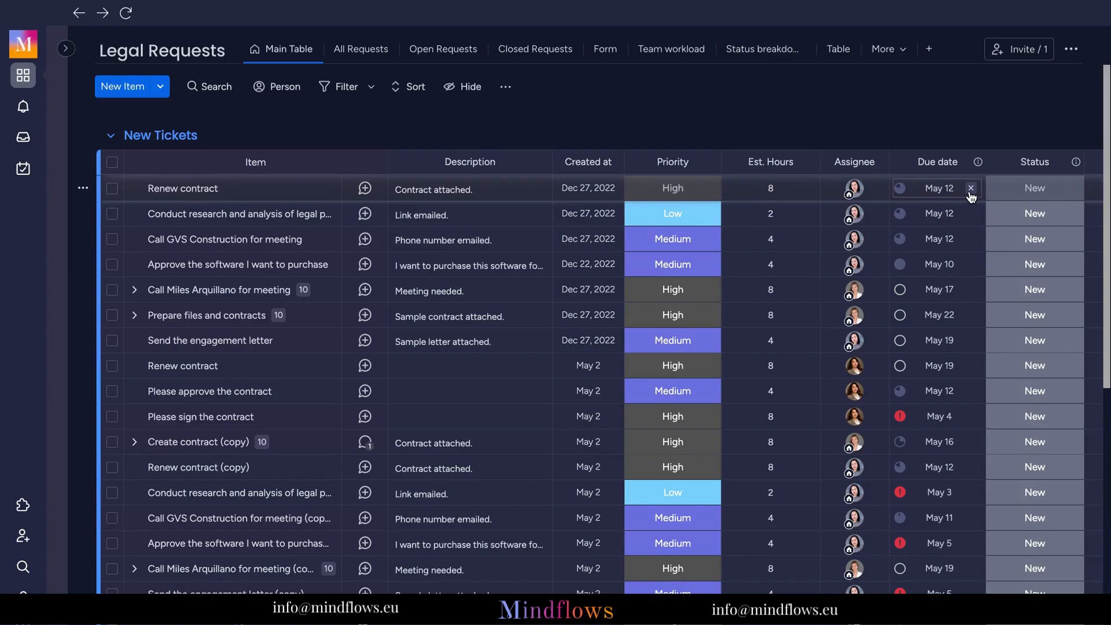
click(972, 187)
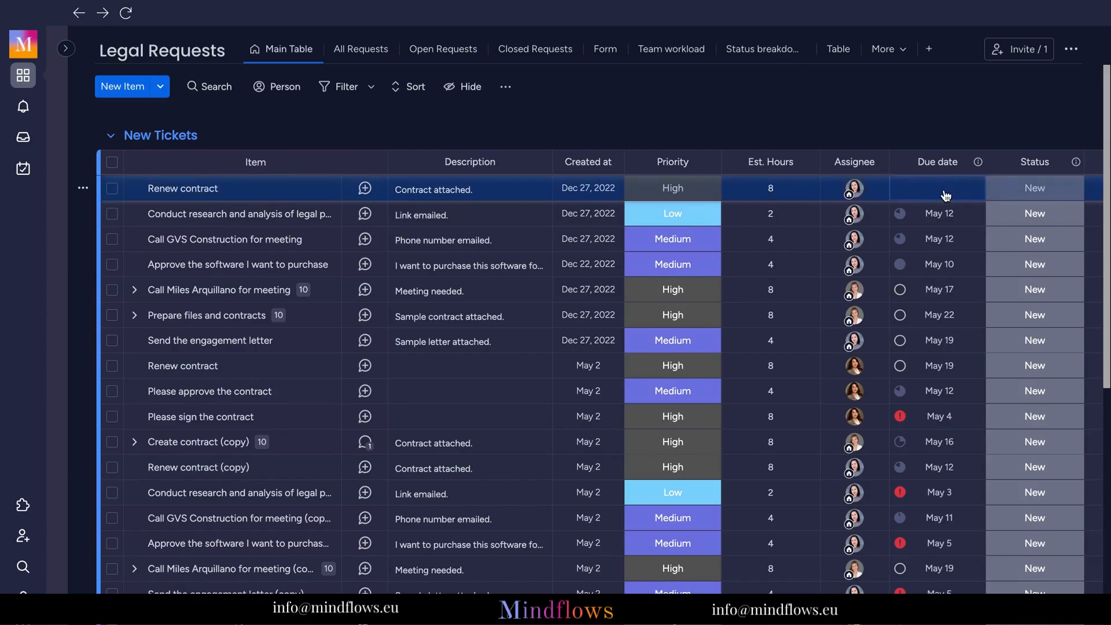
click(938, 188)
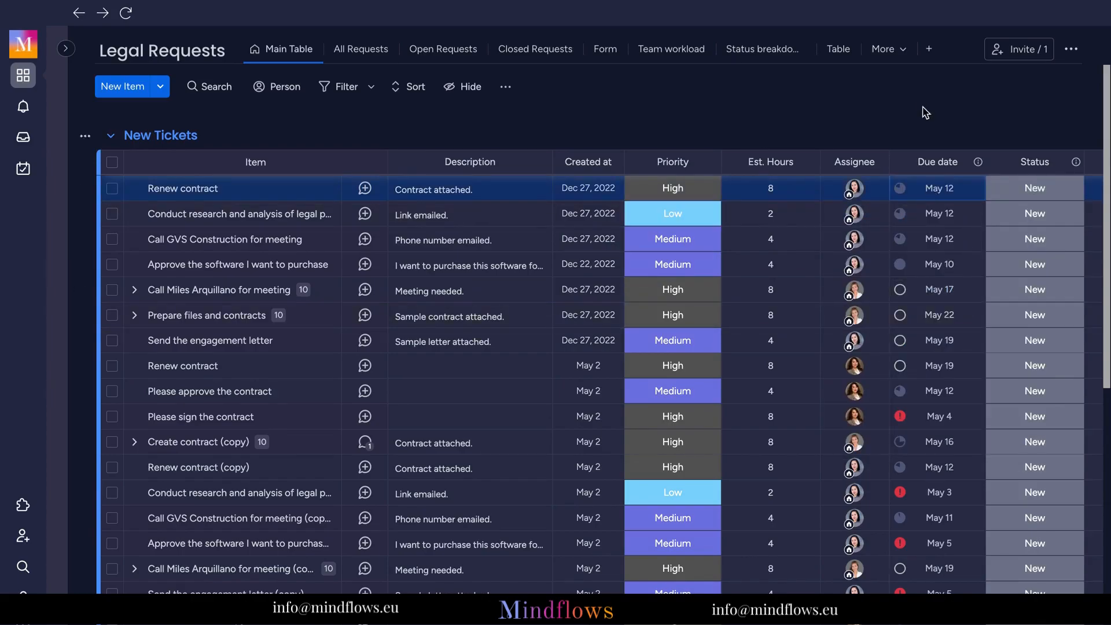